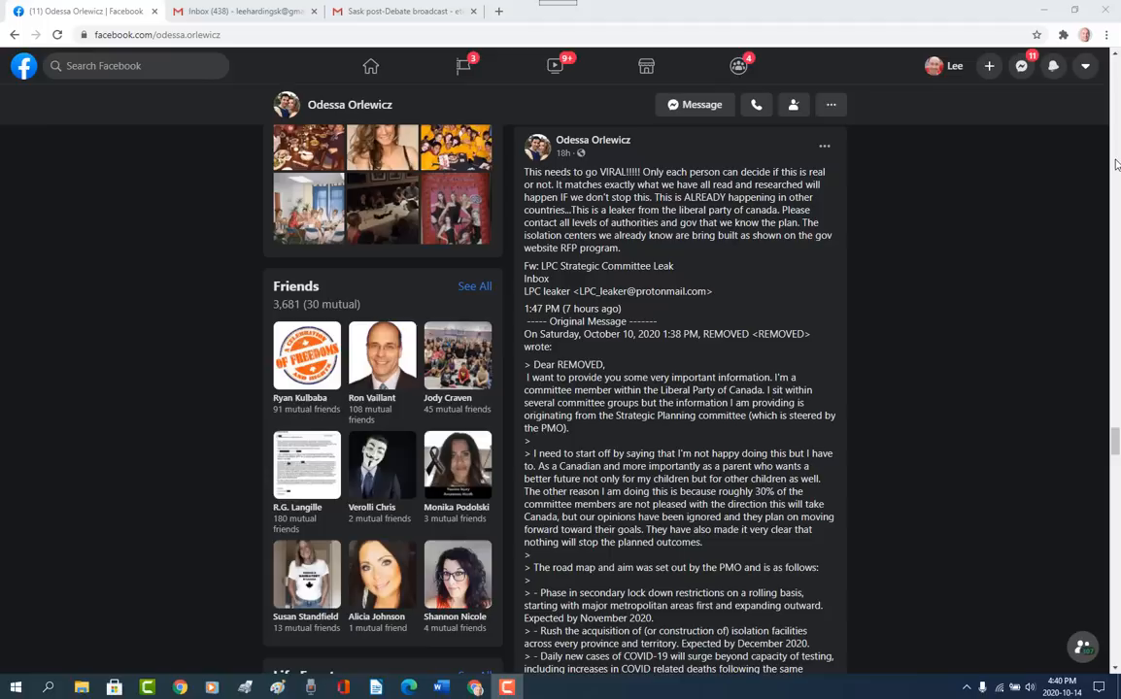
mouse_move(1081, 272)
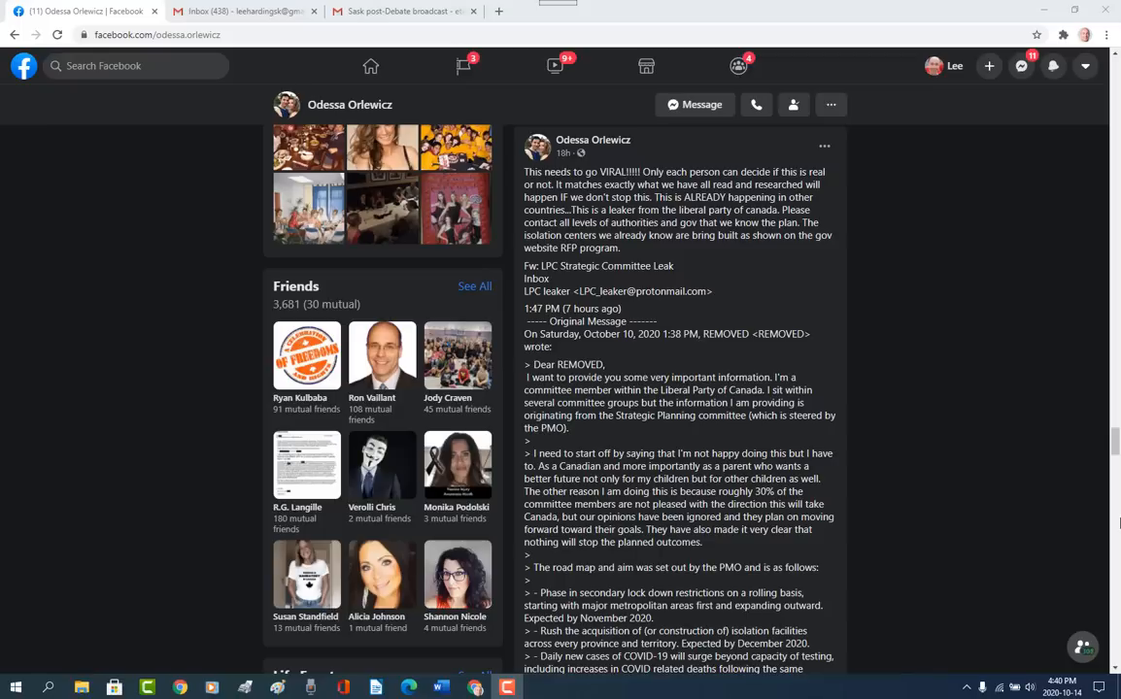
mouse_move(1116, 549)
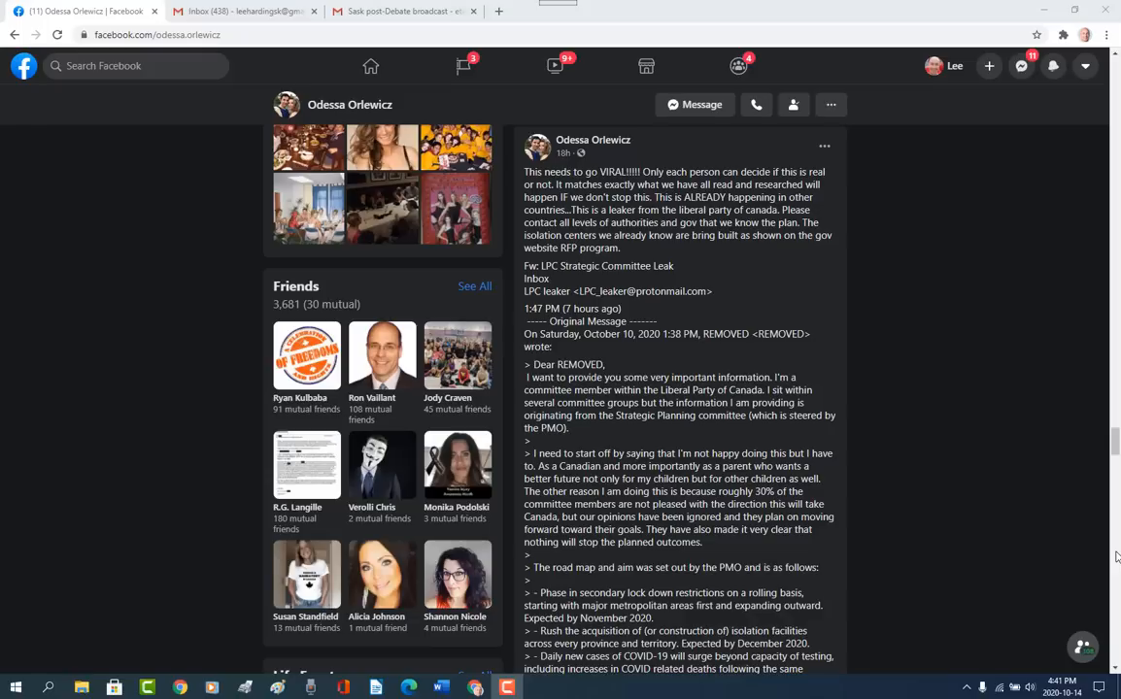
scroll("down", 3)
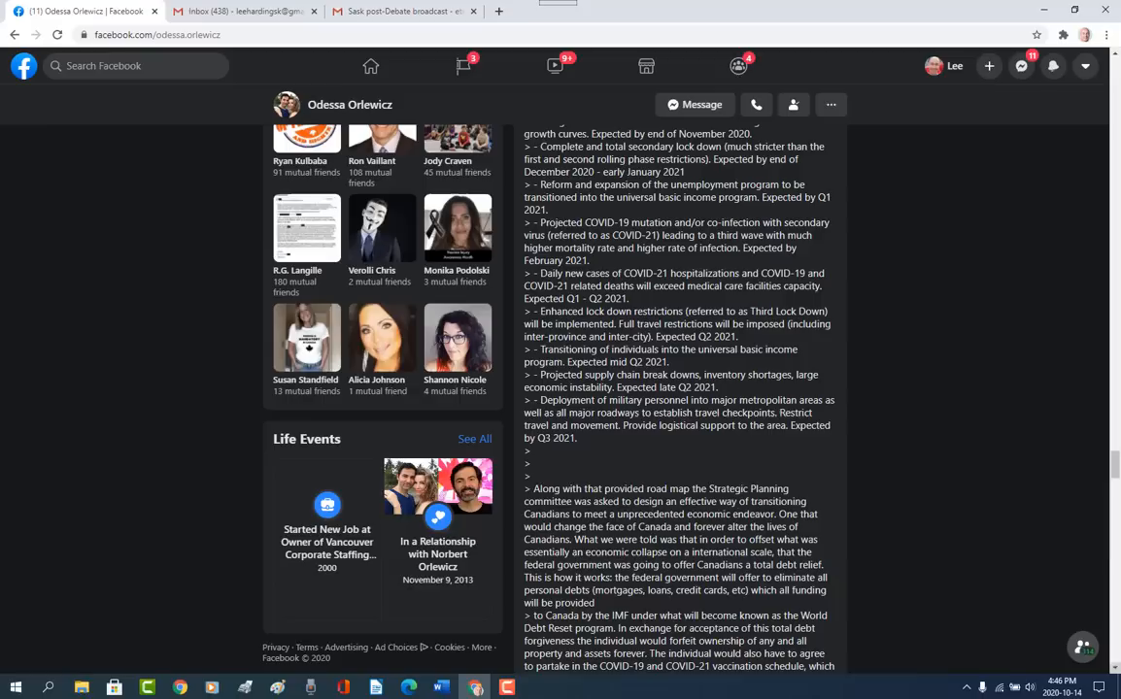
scroll("down", 3)
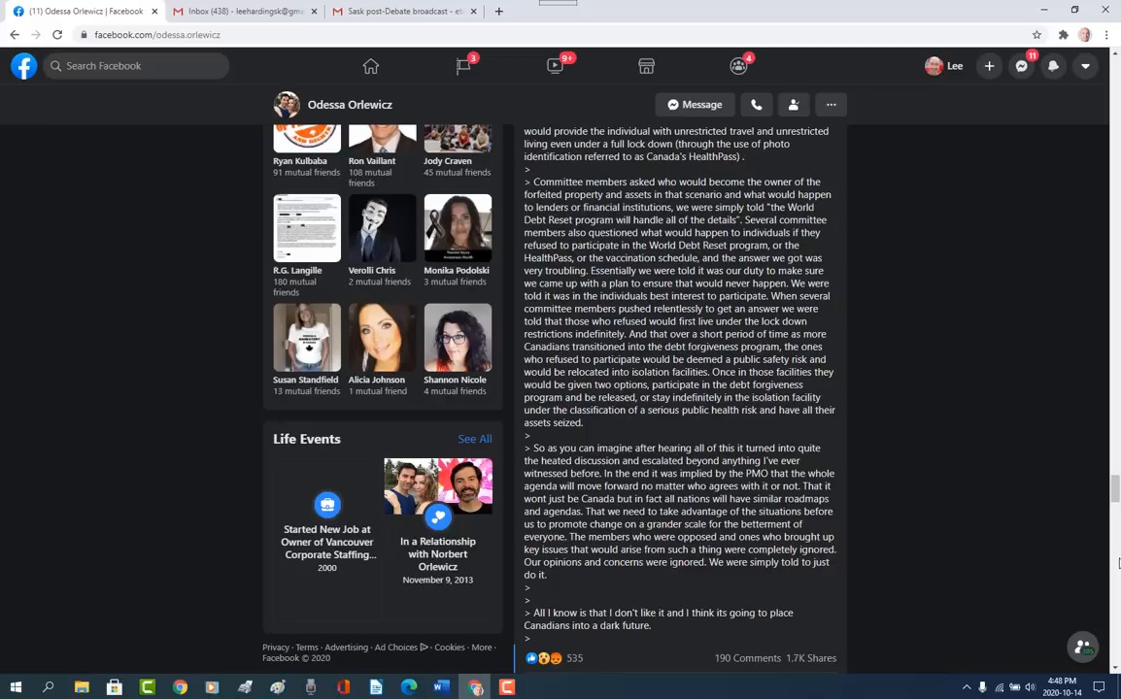
mouse_move(1102, 393)
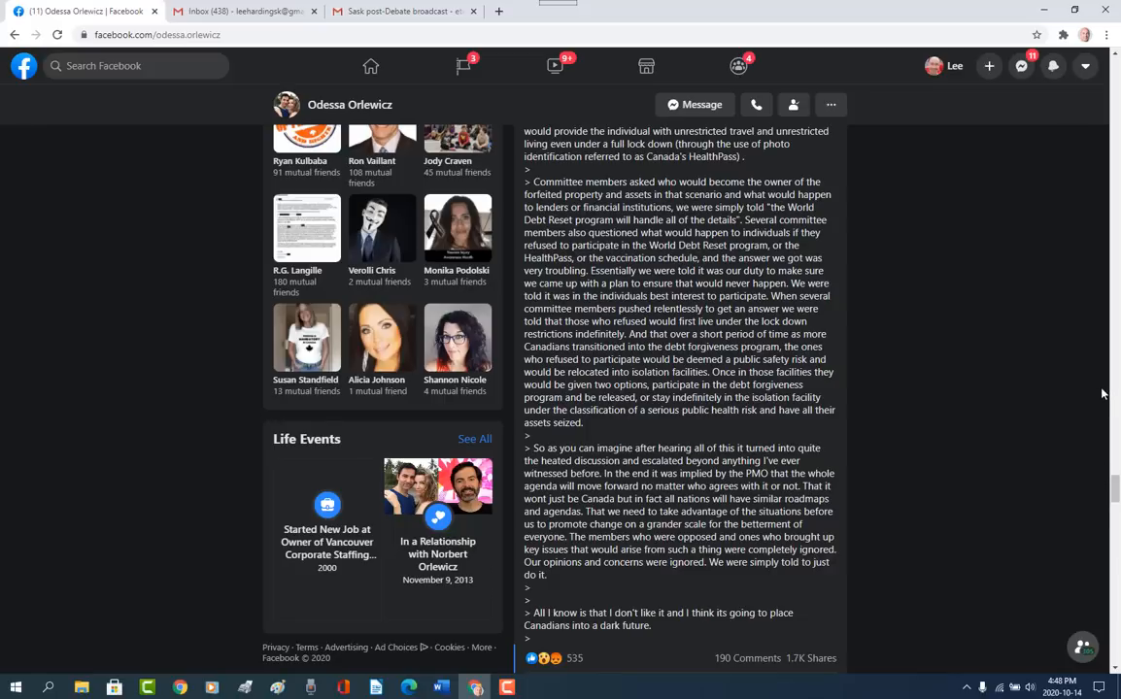